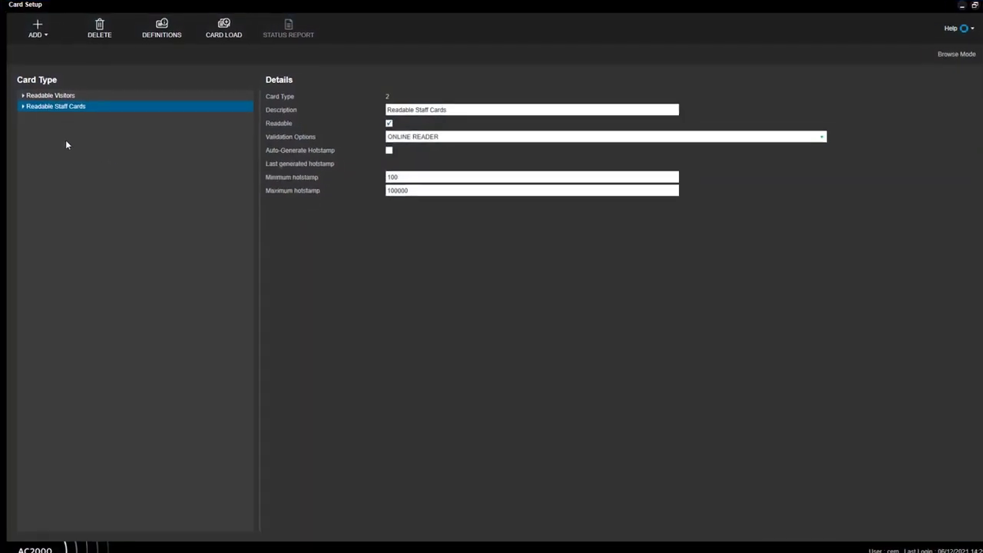
Step: Bring up the Add choices for a new card type or format
{"action": "left_click", "coordinate": [37, 28]}
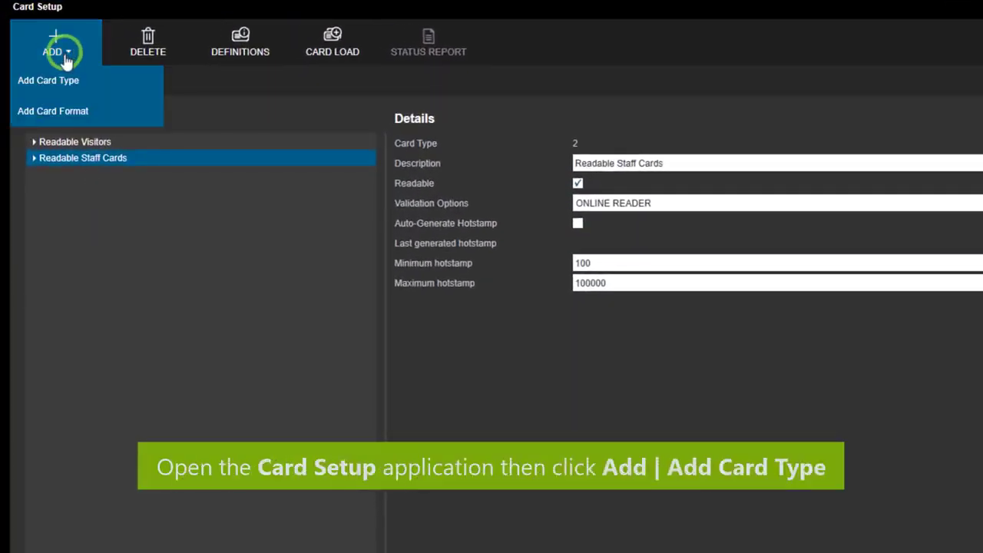
Step: Create a new card type and describe it as 'Readable Contractors'
{"action": "left_click", "coordinate": [47, 80]}
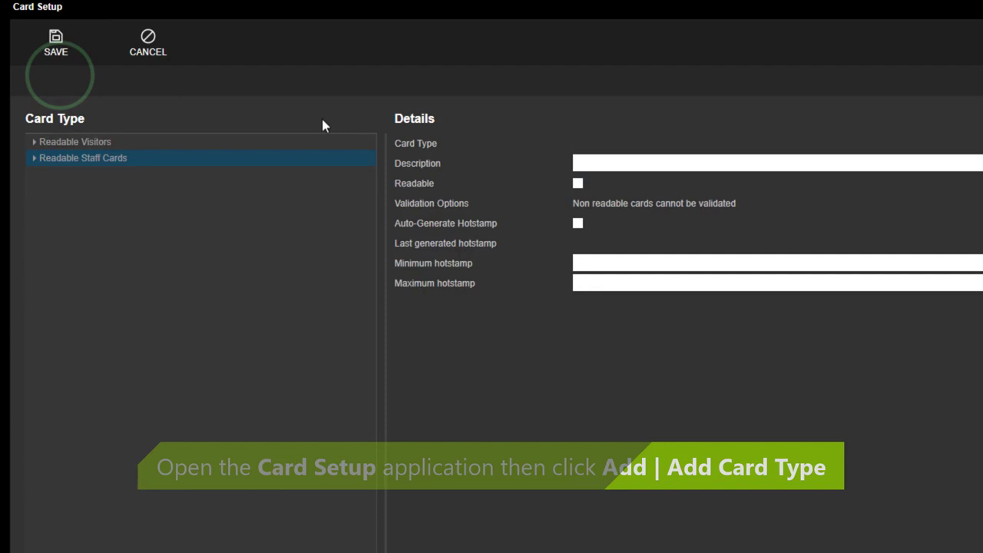
{"action": "type", "text": "Readable Contractors"}
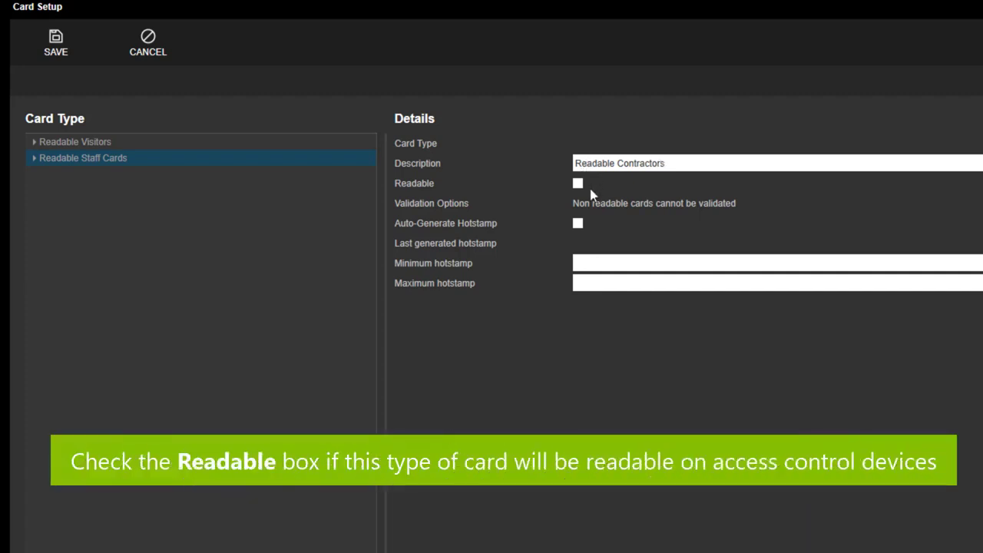
{"action": "mouse_move", "coordinate": [704, 221]}
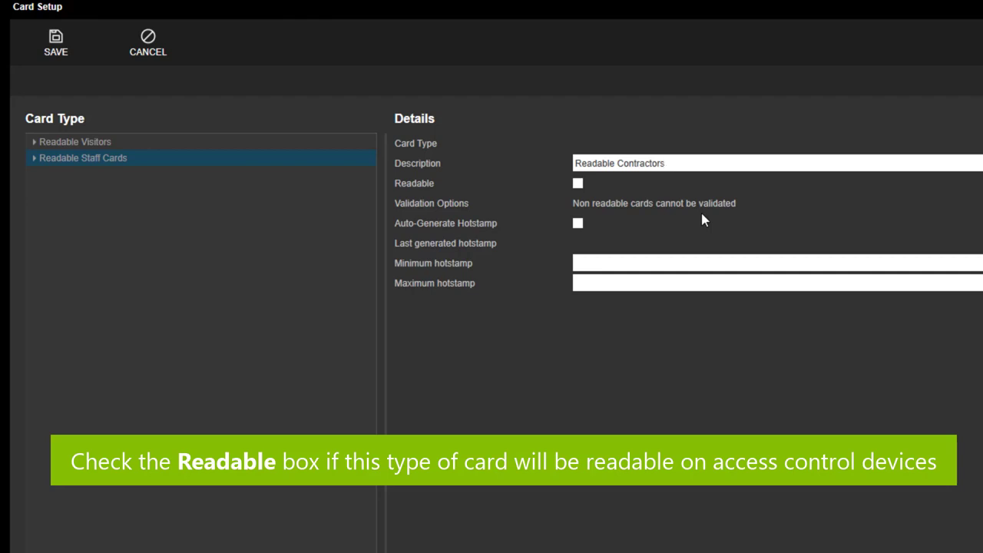
Step: Mark Readable Contractors as readable and validate it by ONLINE READER
{"action": "left_click", "coordinate": [577, 183]}
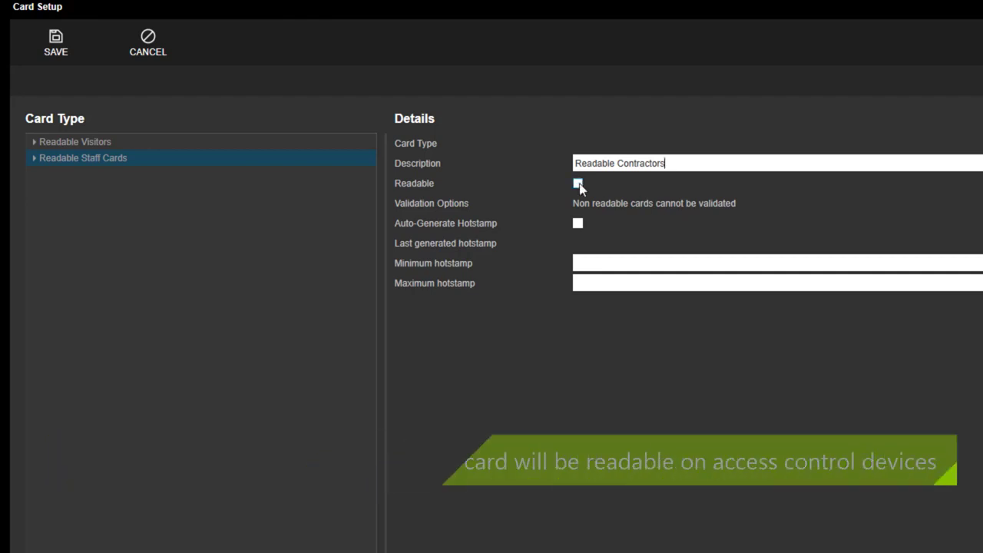
{"action": "left_click", "coordinate": [578, 182]}
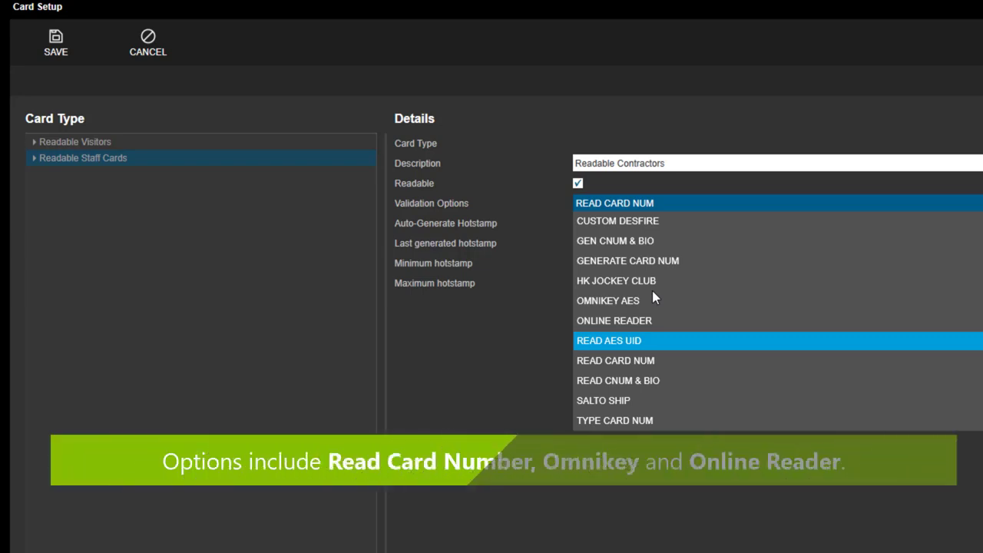
{"action": "left_click", "coordinate": [615, 321]}
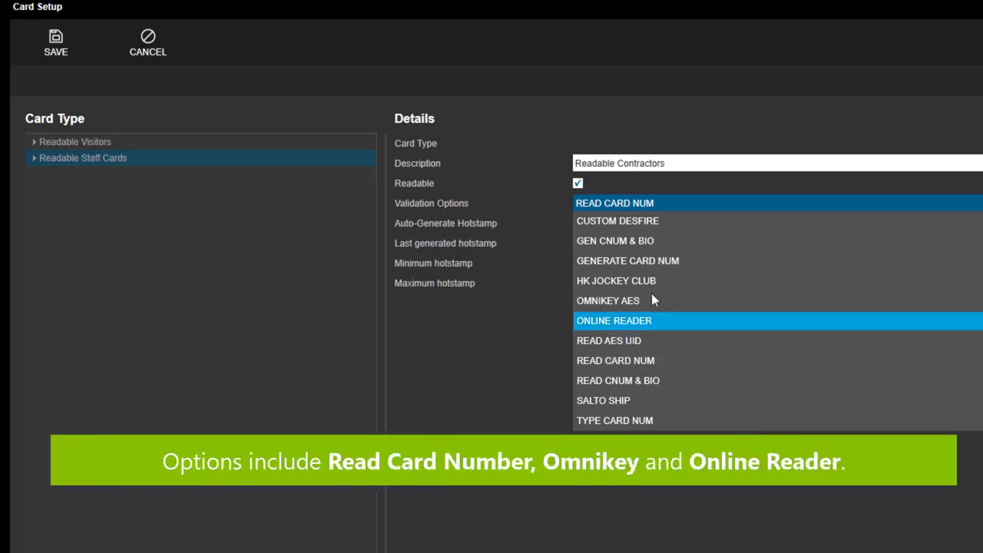
{"action": "left_click", "coordinate": [615, 321]}
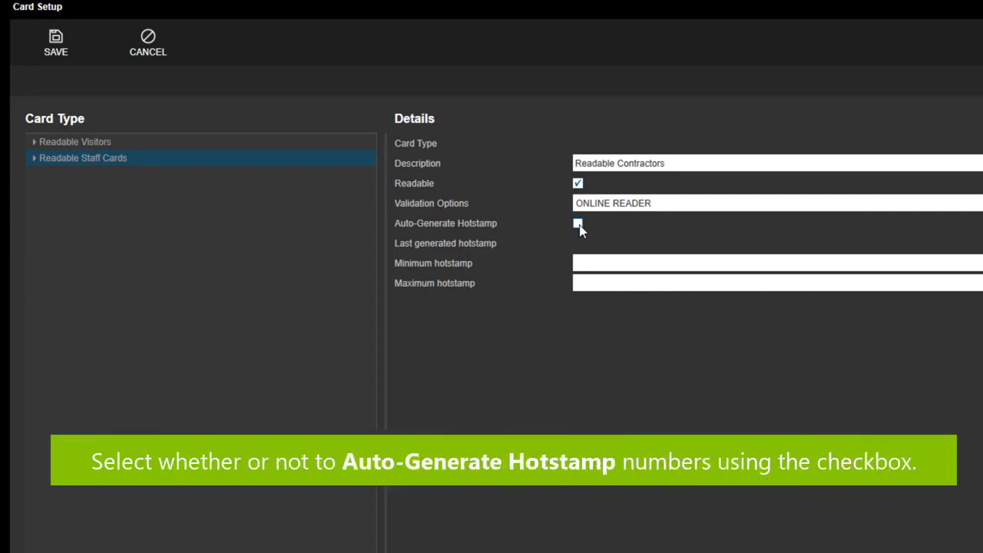
{"action": "left_click", "coordinate": [578, 225]}
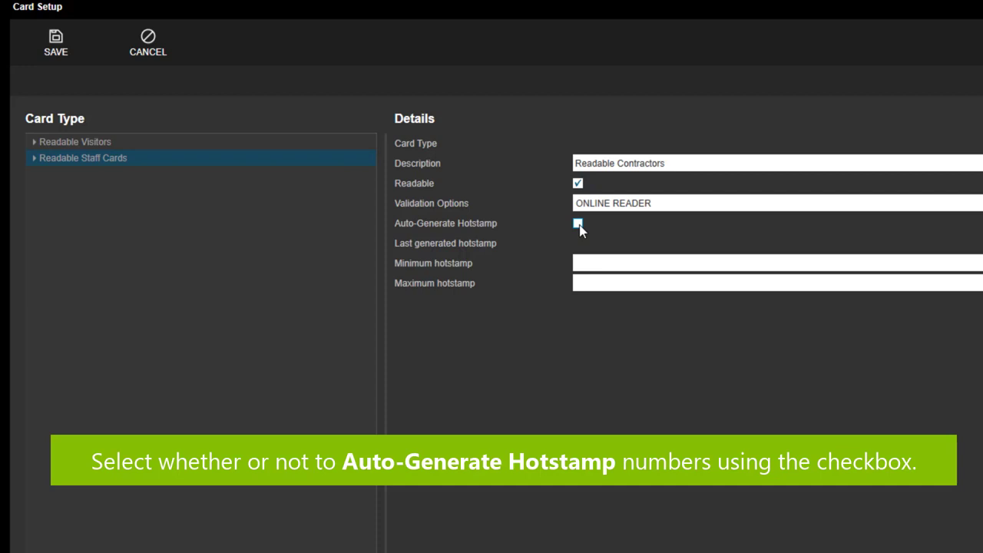
{"action": "left_click", "coordinate": [578, 224]}
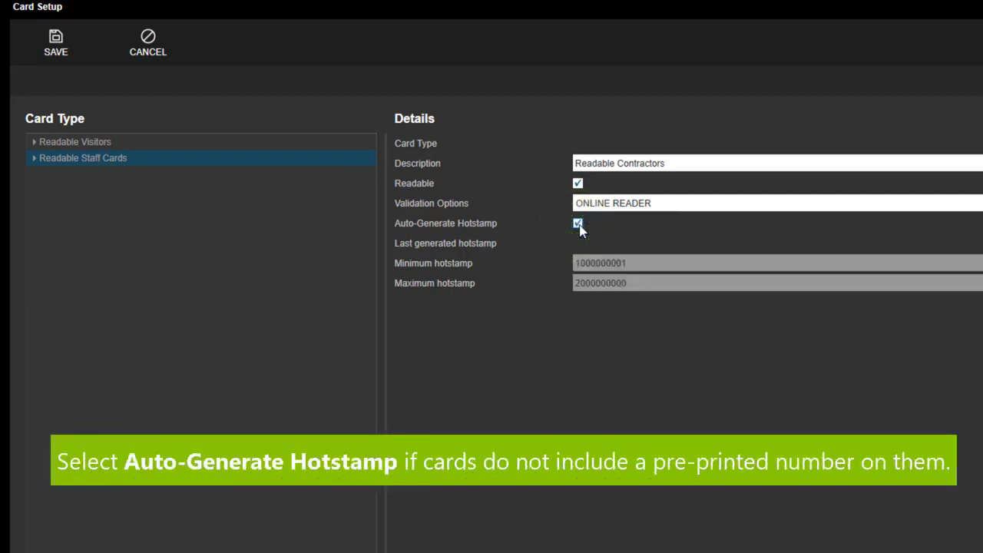
{"action": "left_click", "coordinate": [578, 225]}
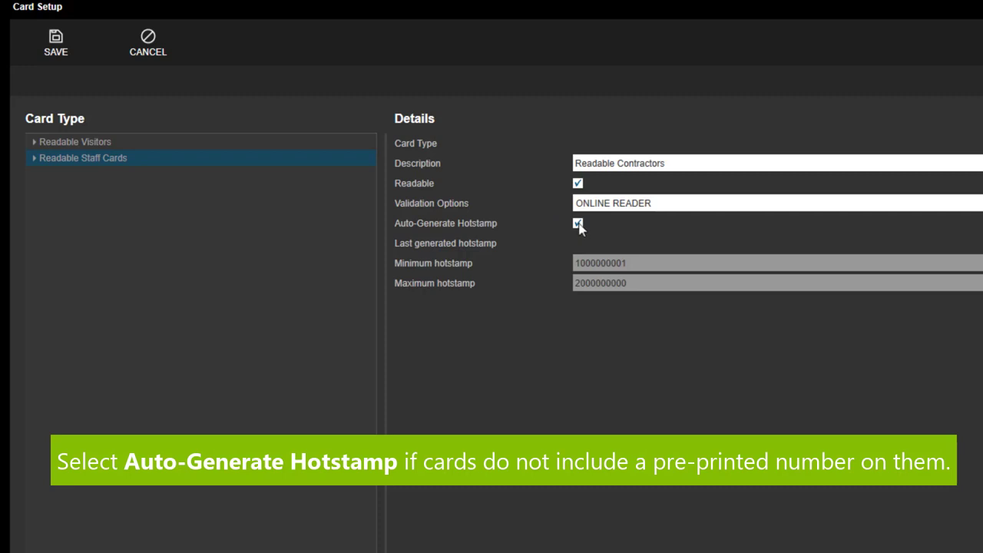
{"action": "left_click", "coordinate": [578, 223]}
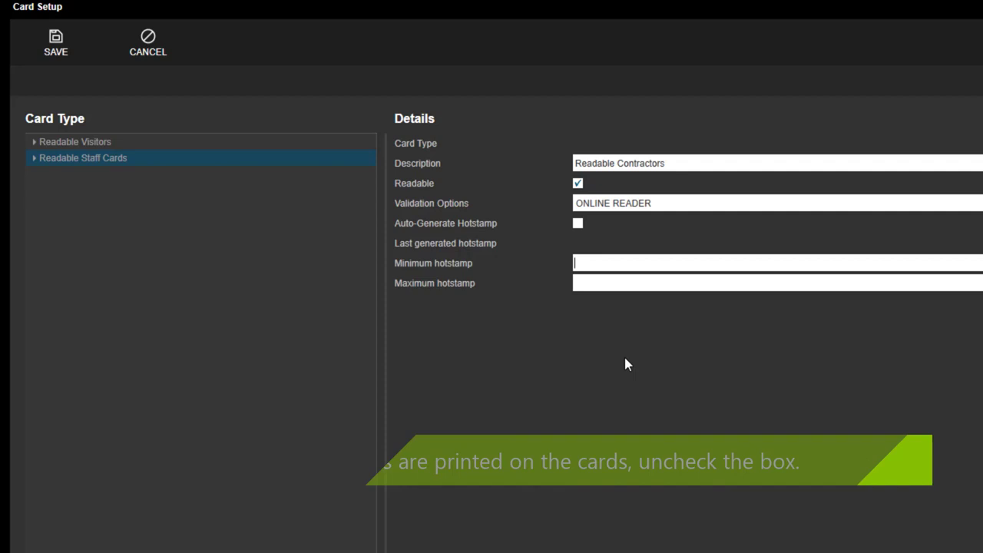
Step: Set the hotstamp range to minimum 501 and maximum 599
{"action": "type", "text": "501"}
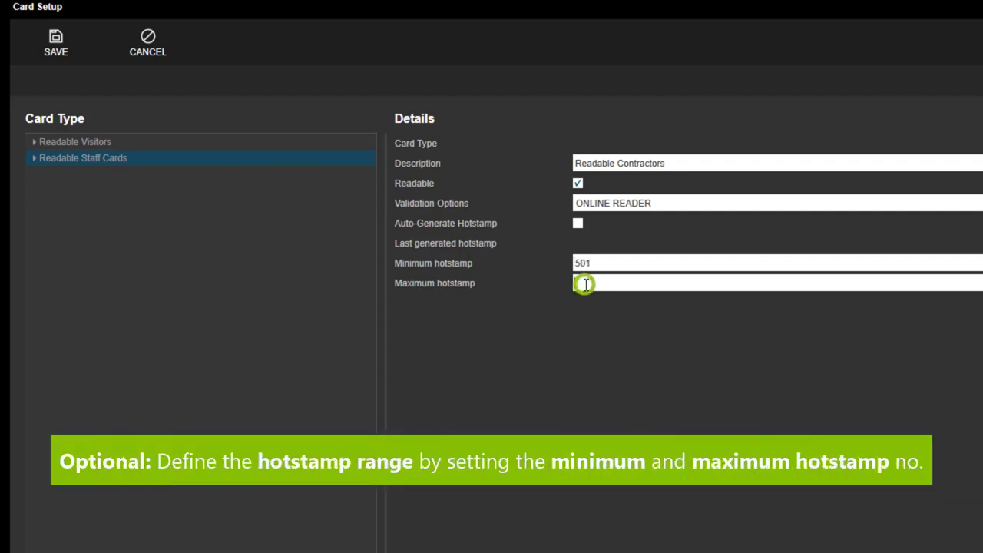
{"action": "left_click", "coordinate": [585, 282]}
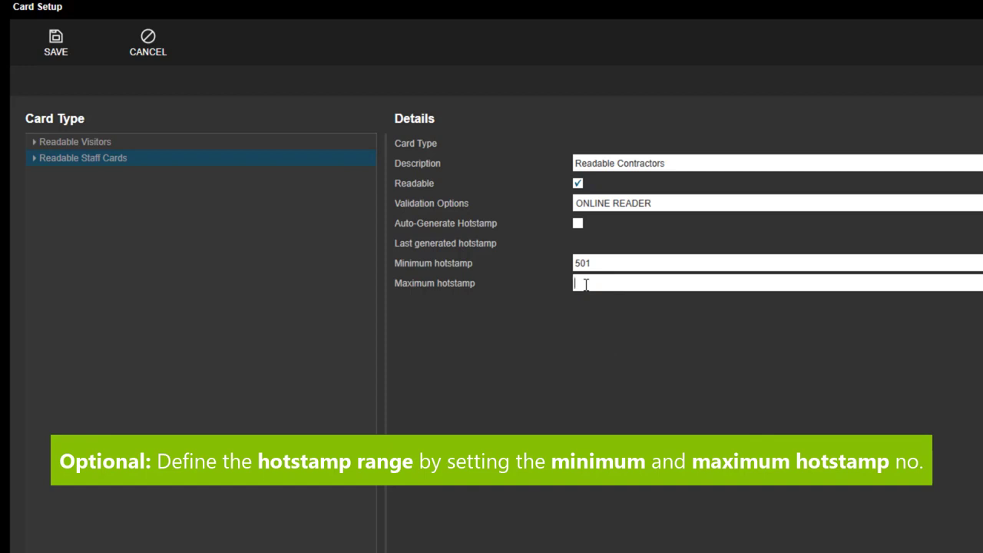
{"action": "type", "text": "599"}
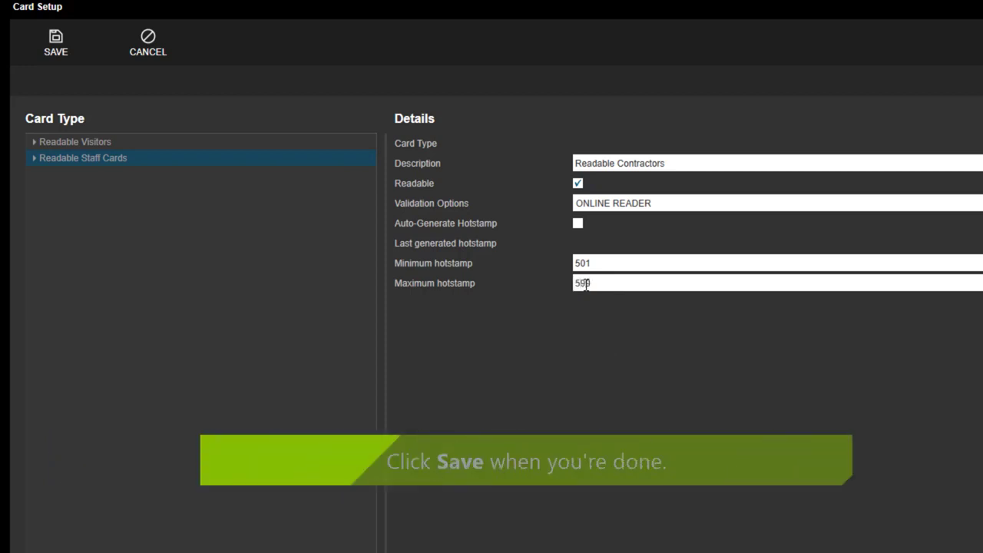